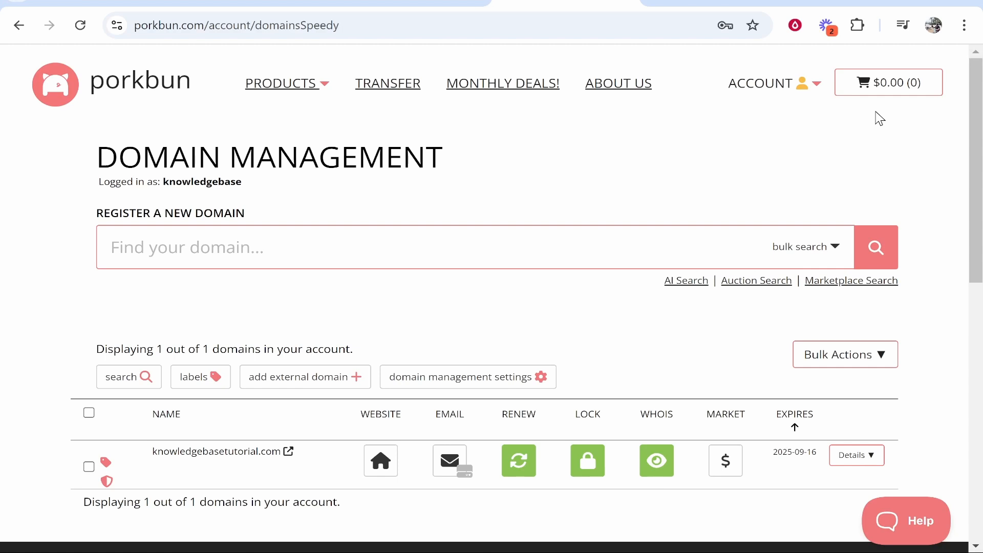
mouse_move(860, 165)
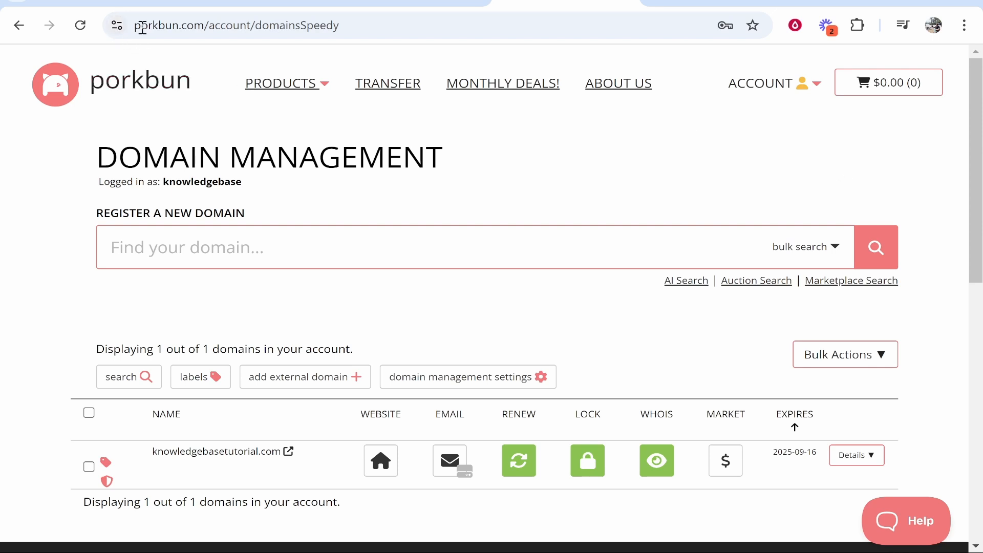
Expand the knowledgebasetutorial.com details panel to view its settings, including URL forwarding.
click(766, 84)
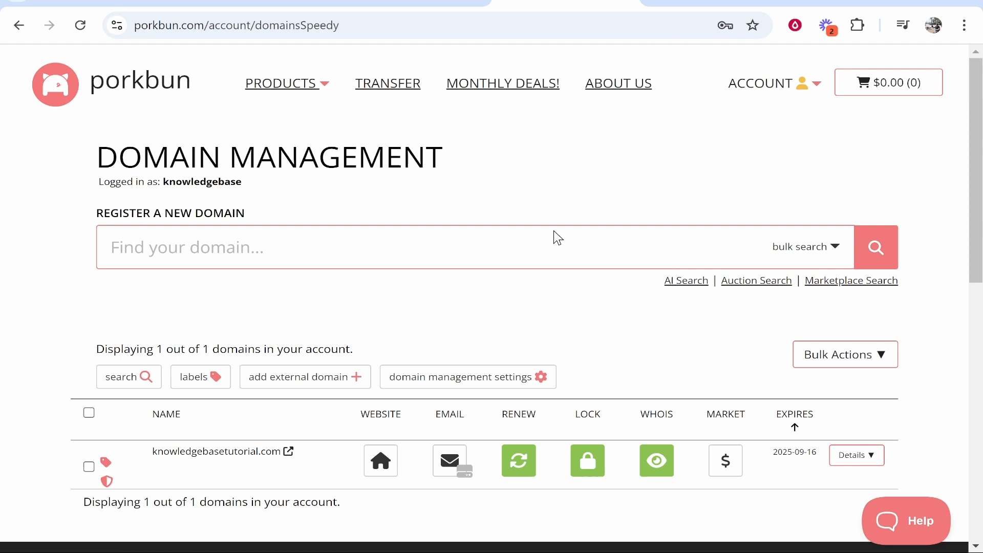
scroll(down, 3)
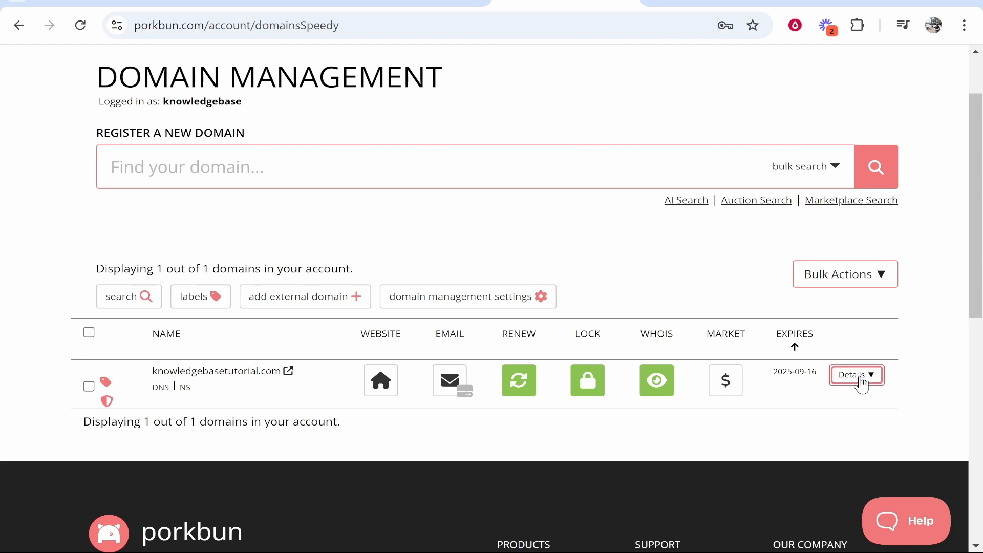
click(852, 375)
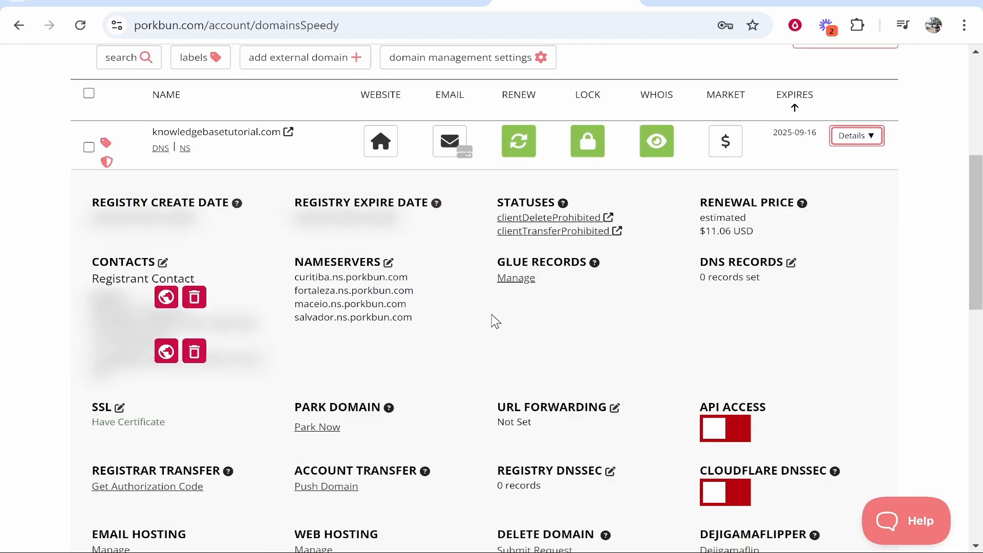
scroll(down, 3)
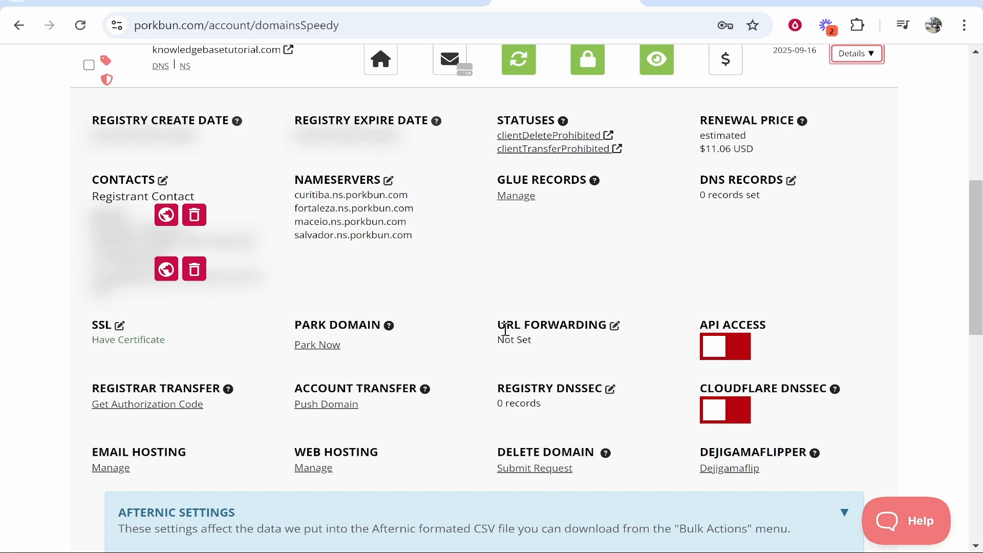
mouse_move(616, 332)
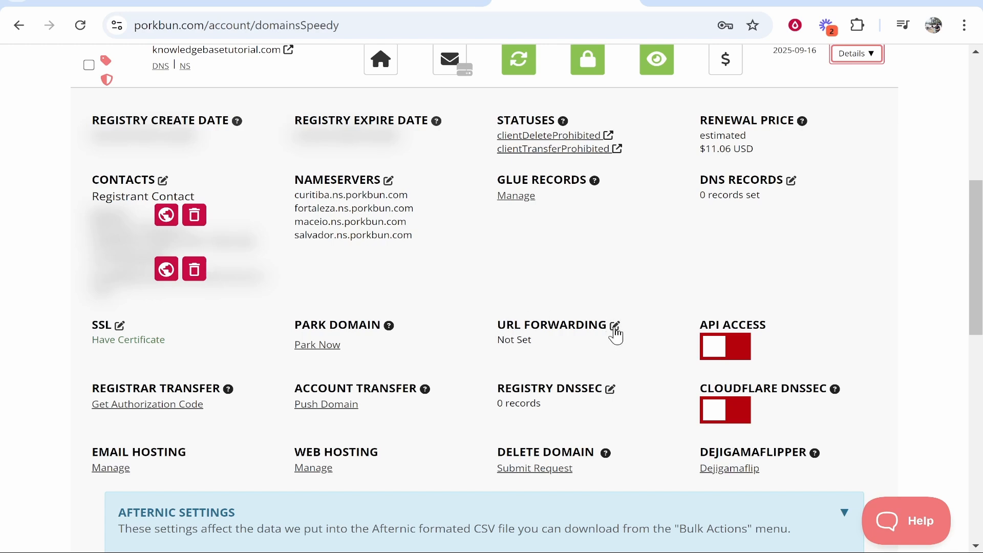
Forward knowledgebasetutorial.com to the KnowledgeBase YouTube channel, then load the domain to test the redirect.
click(615, 325)
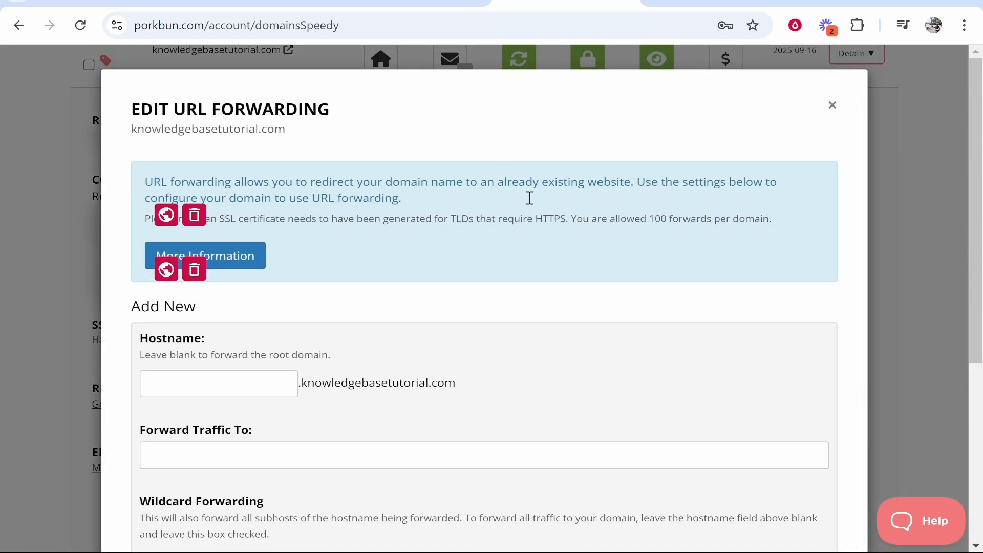
scroll(down, 3)
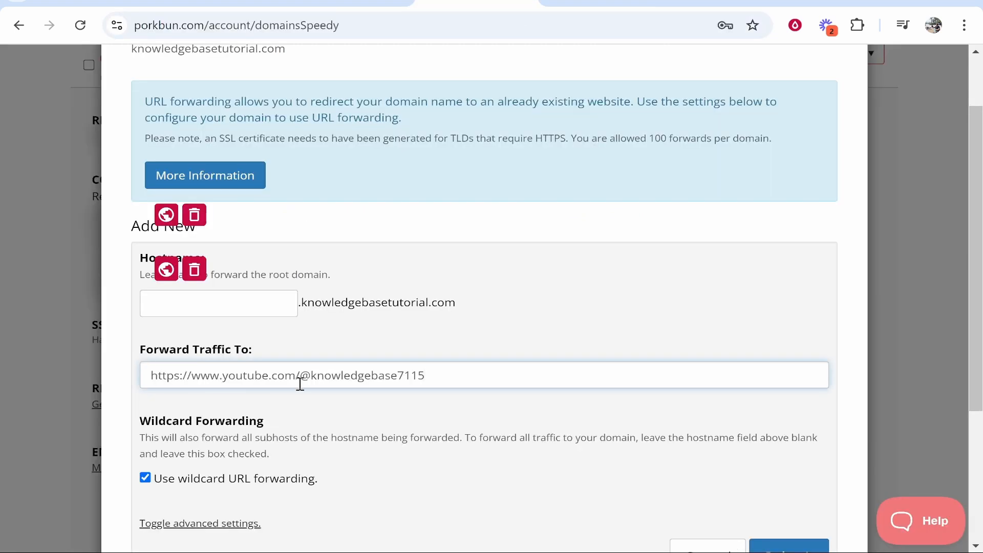
scroll(down, 3)
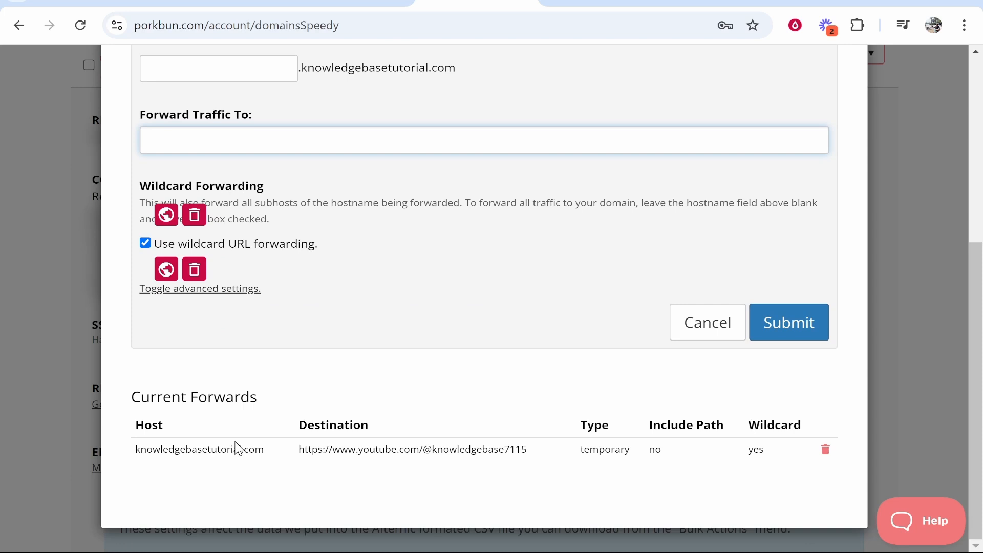
double_click(199, 449)
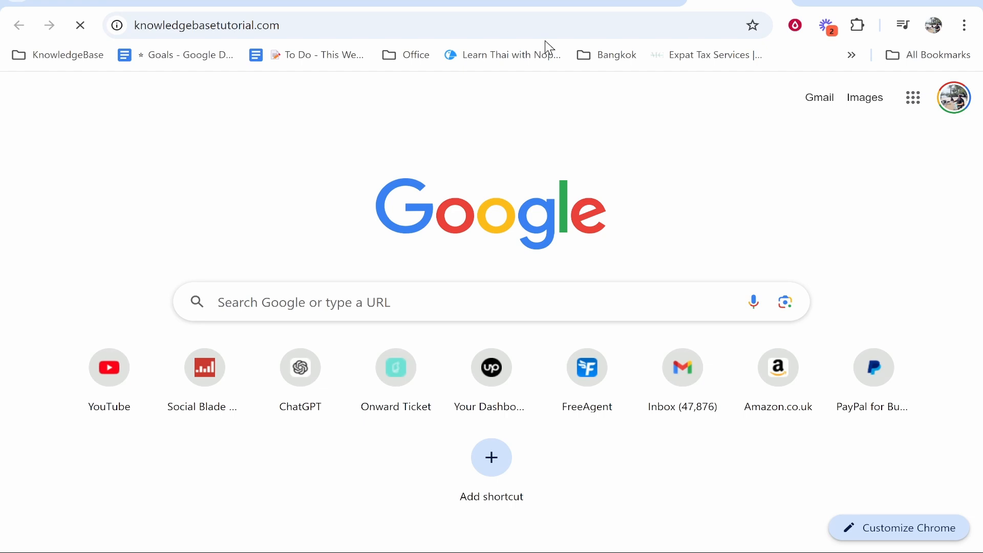
click(109, 368)
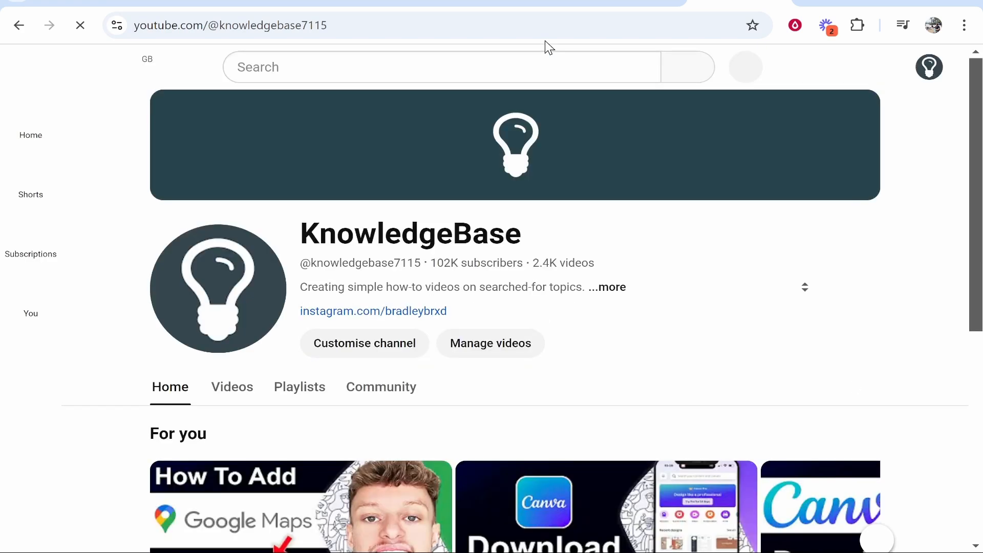